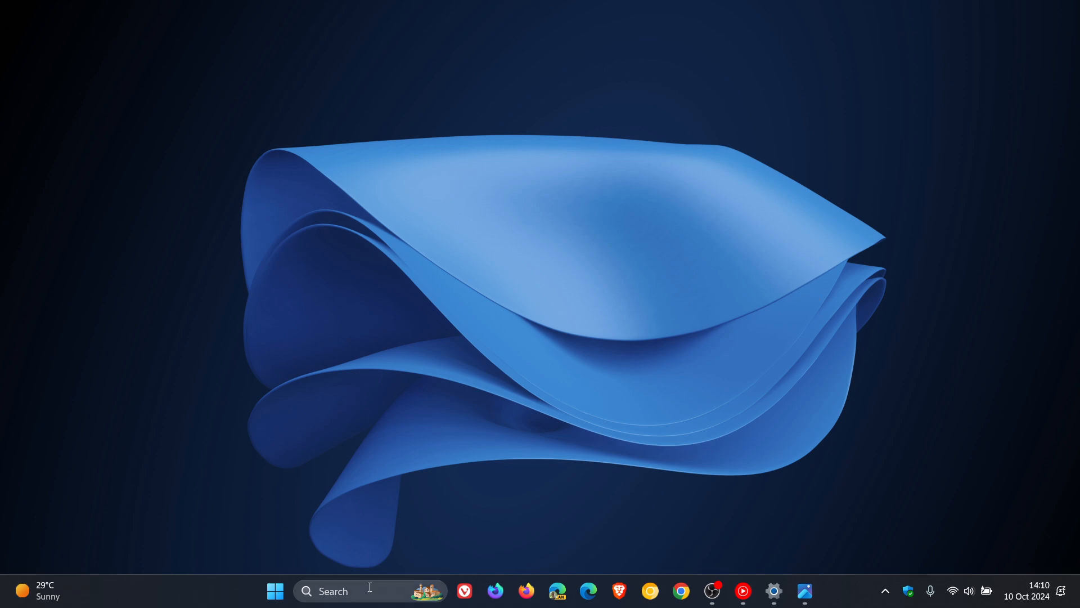
- Open Windows Search from the taskbar search box
click(340, 606)
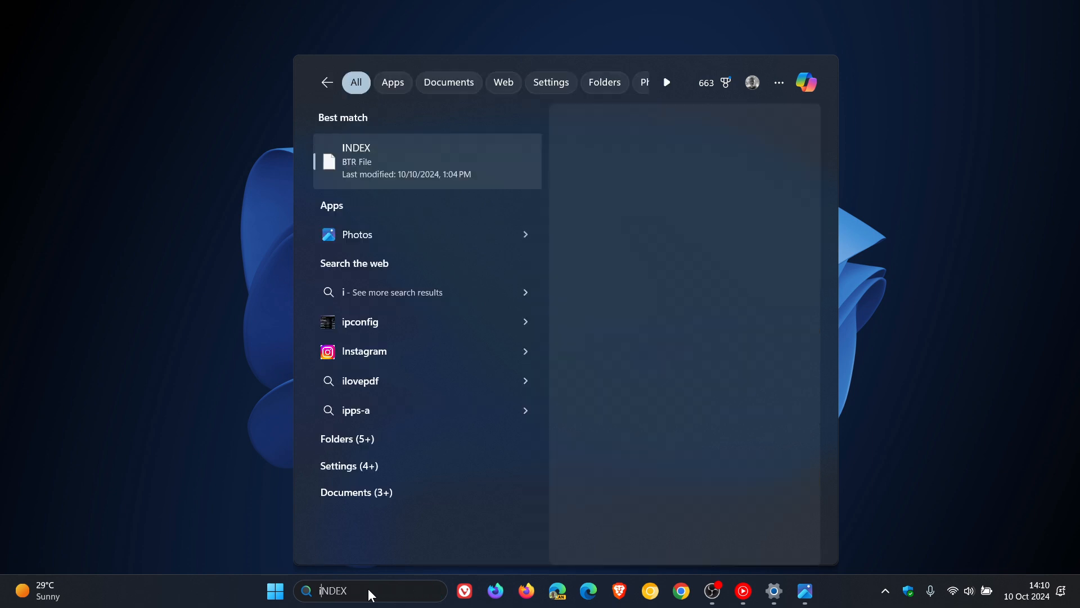
- Search for 'ipcon' and share ipconfig.exe from its search result actions
text(ipconfig.exe)
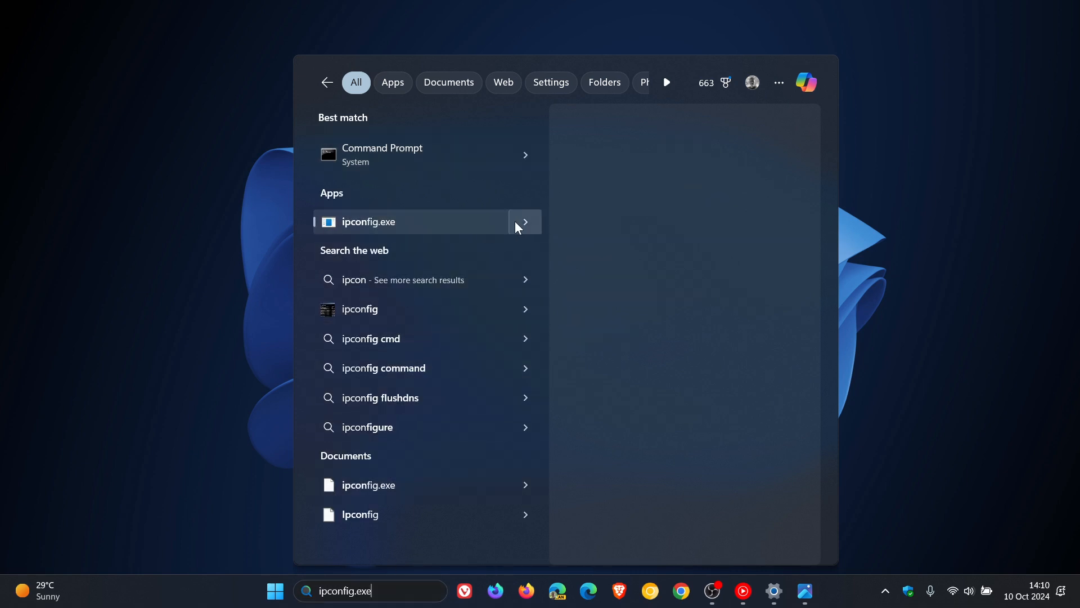
click(525, 222)
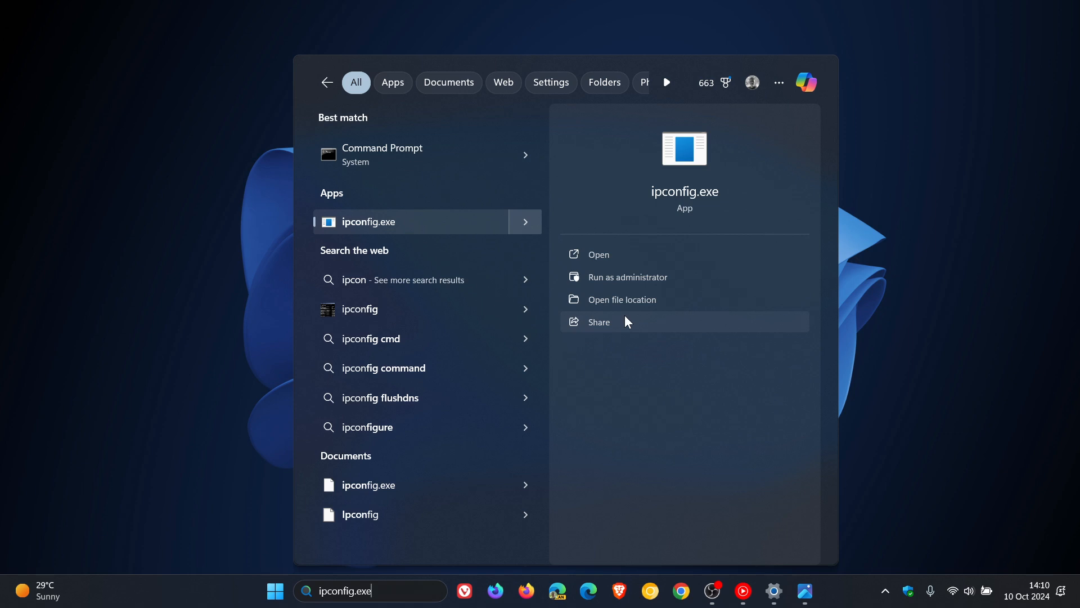
click(599, 321)
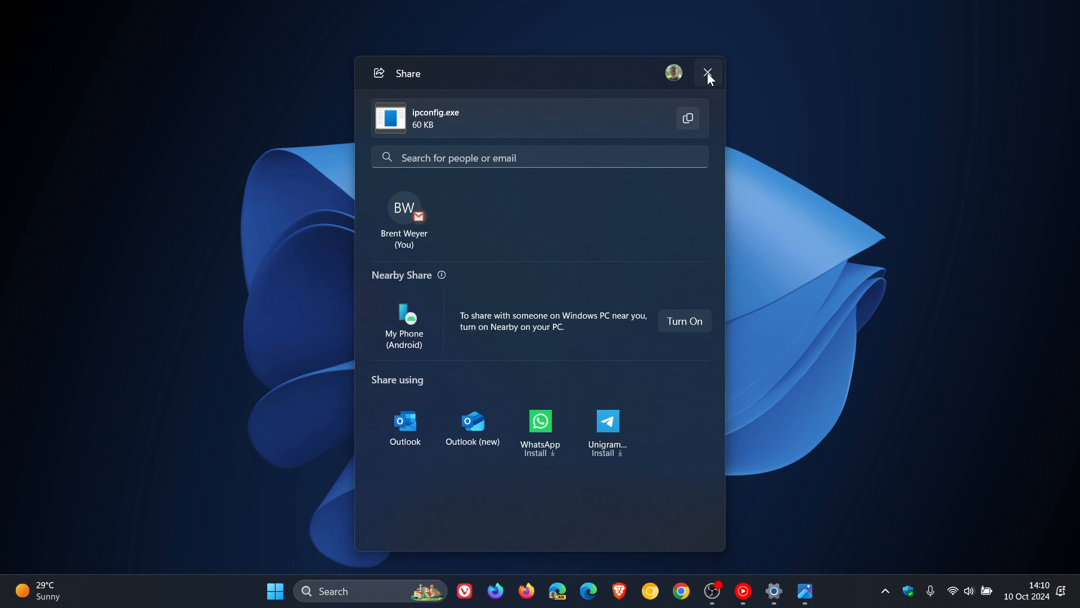
- Close the ipconfig.exe Share window without sending anything
click(709, 72)
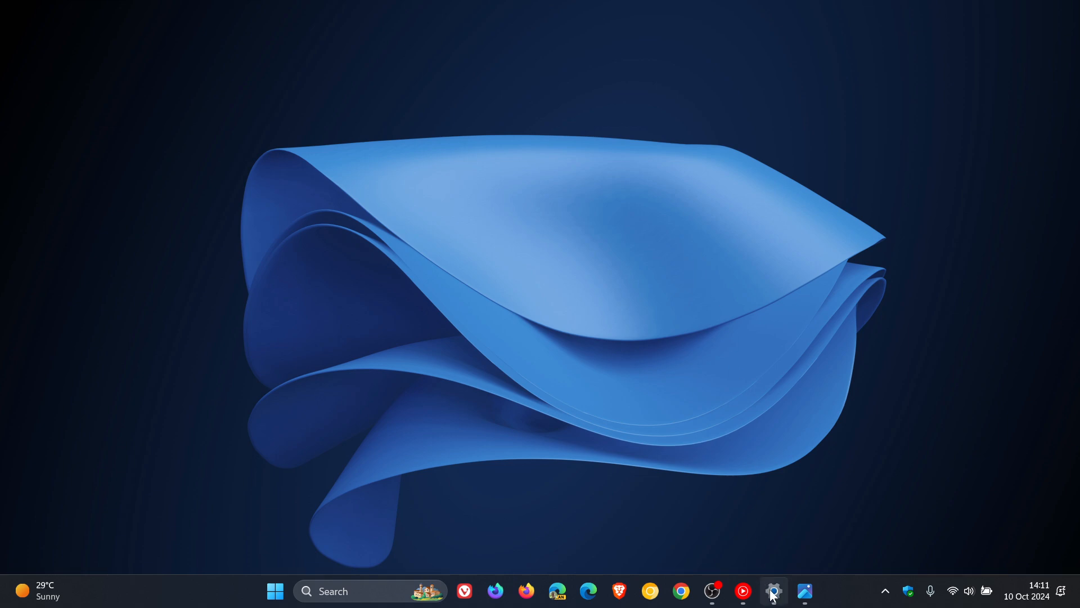
- View voice access under Settings > Accessibility > Speech, then show the Chinese glyph in Photos
click(774, 591)
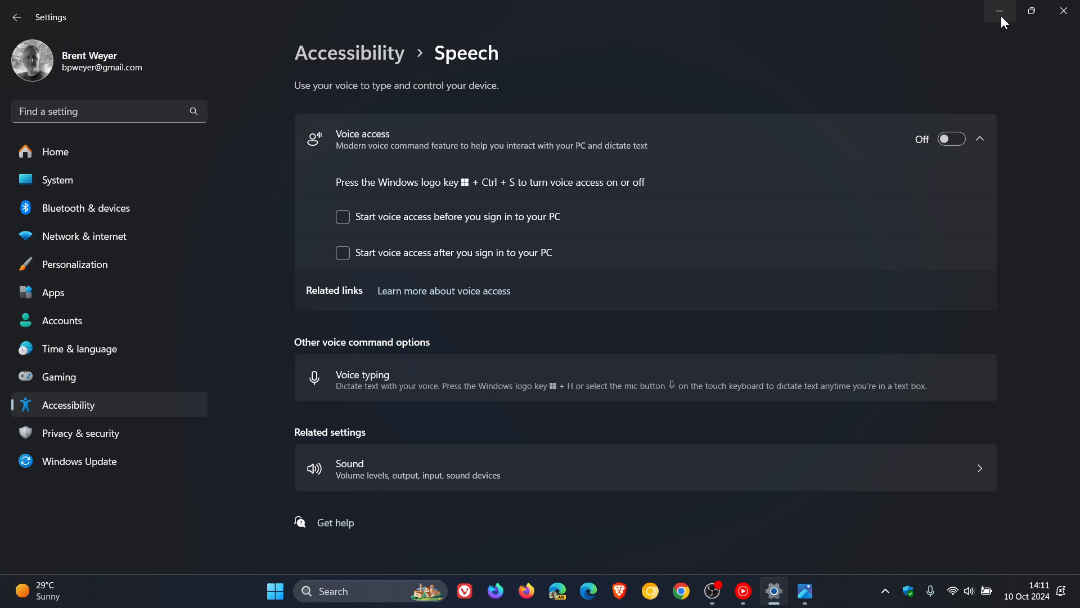
click(1000, 11)
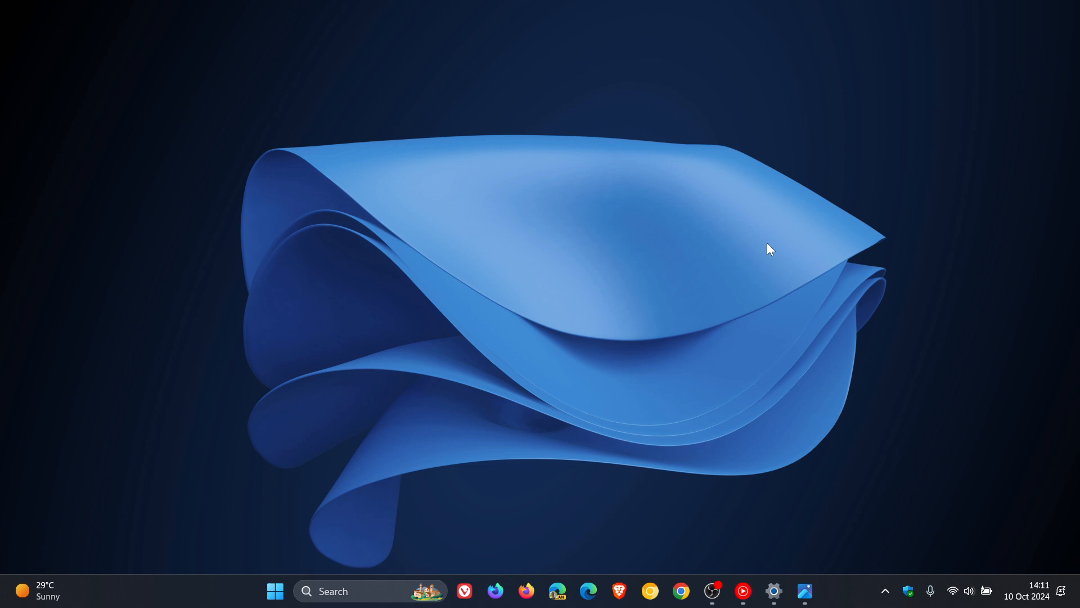
click(805, 590)
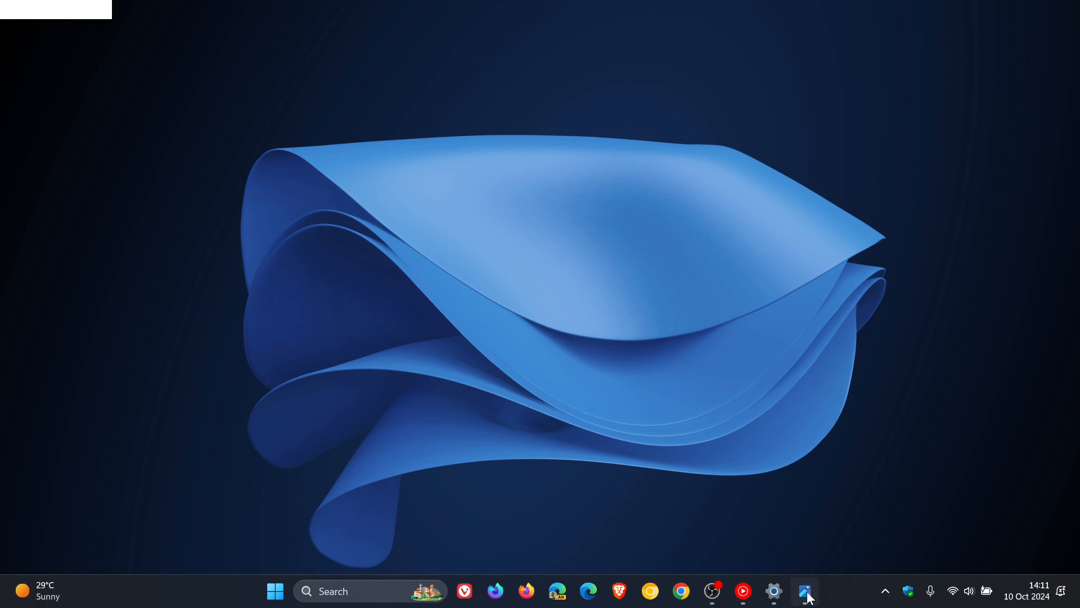
click(806, 591)
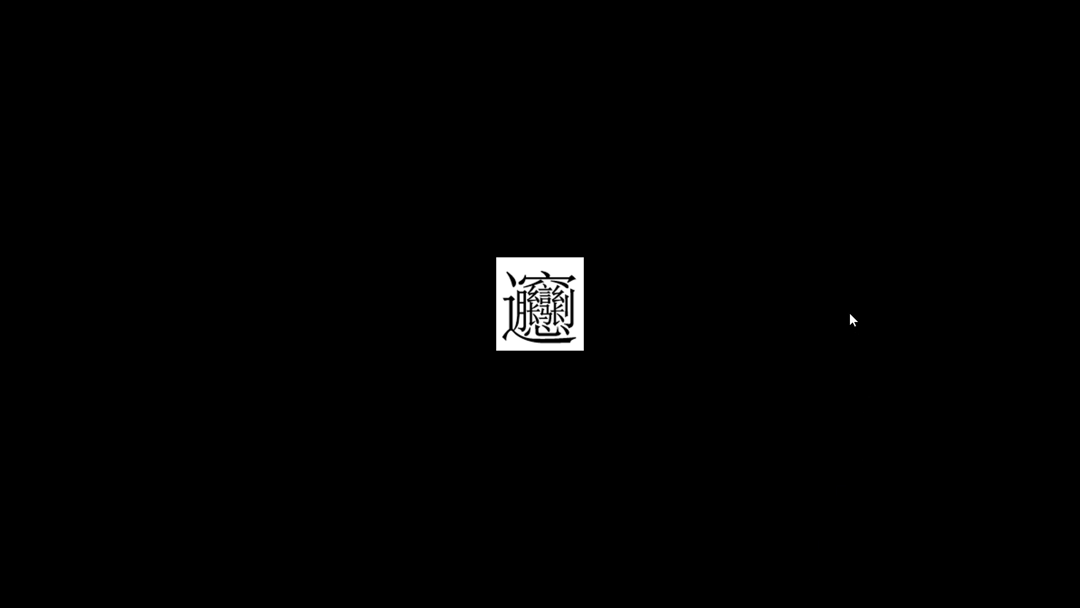
mouse_move(789, 345)
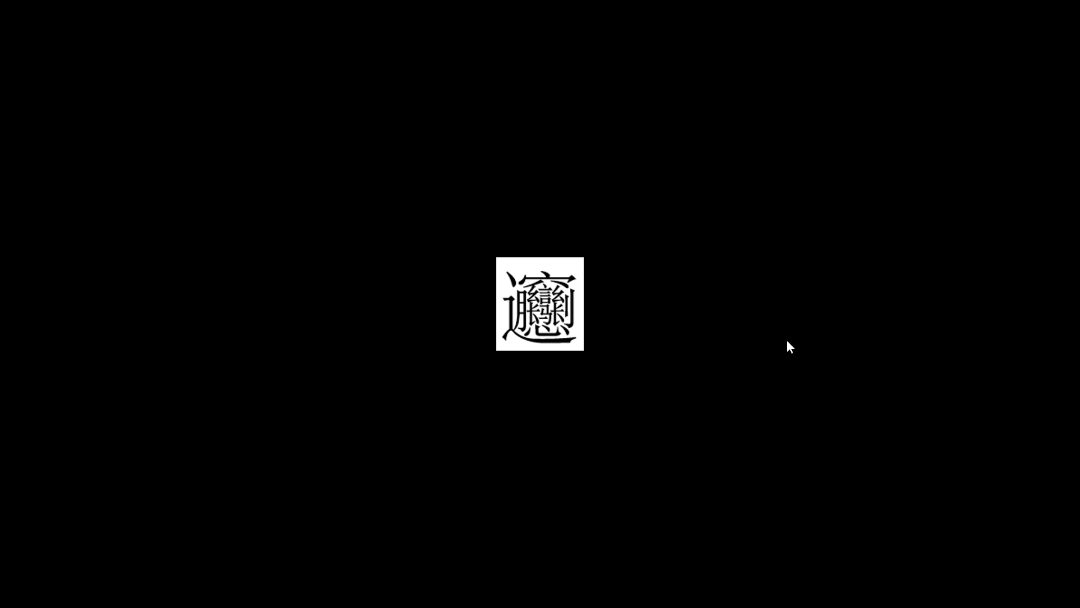
mouse_move(782, 338)
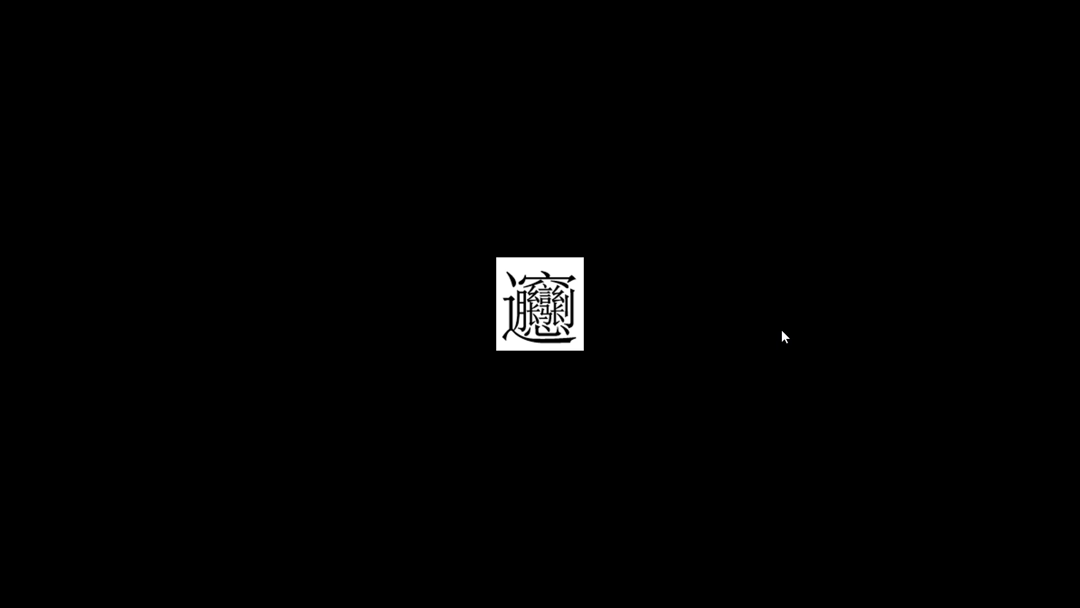
mouse_move(948, 111)
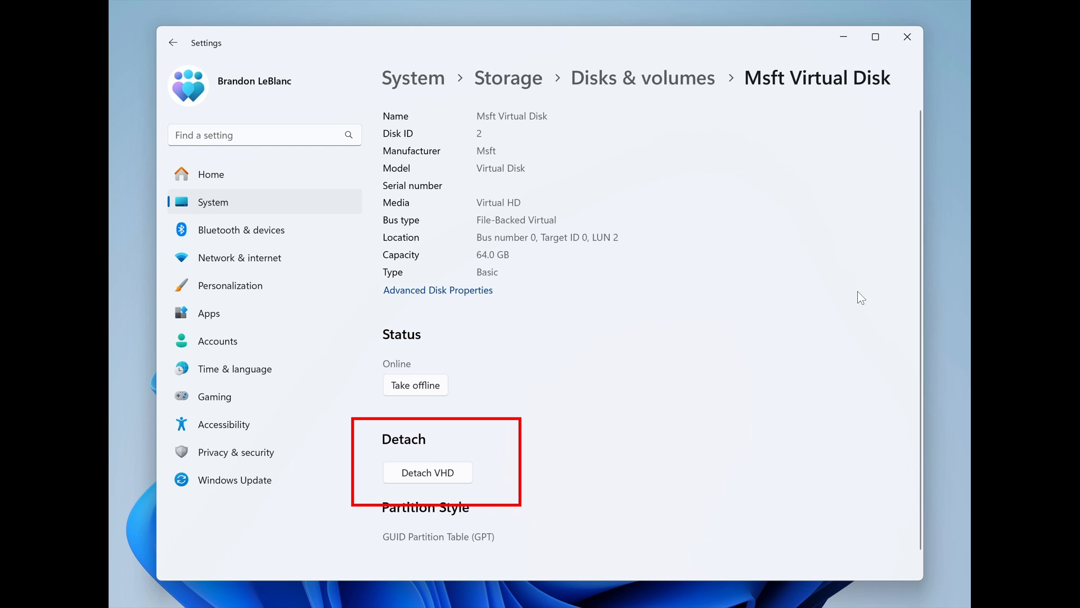
mouse_move(571, 453)
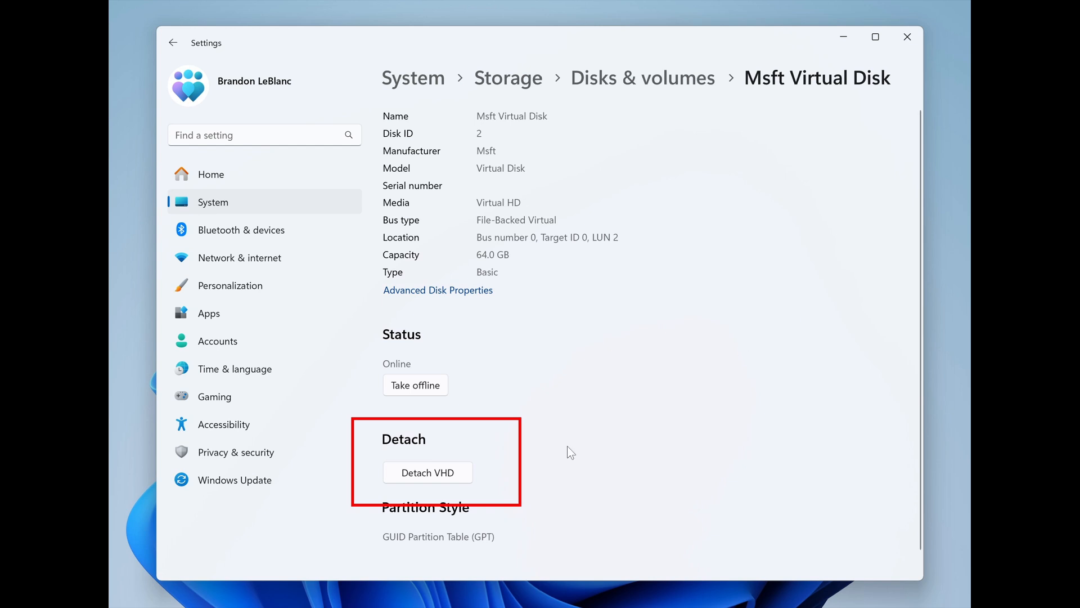